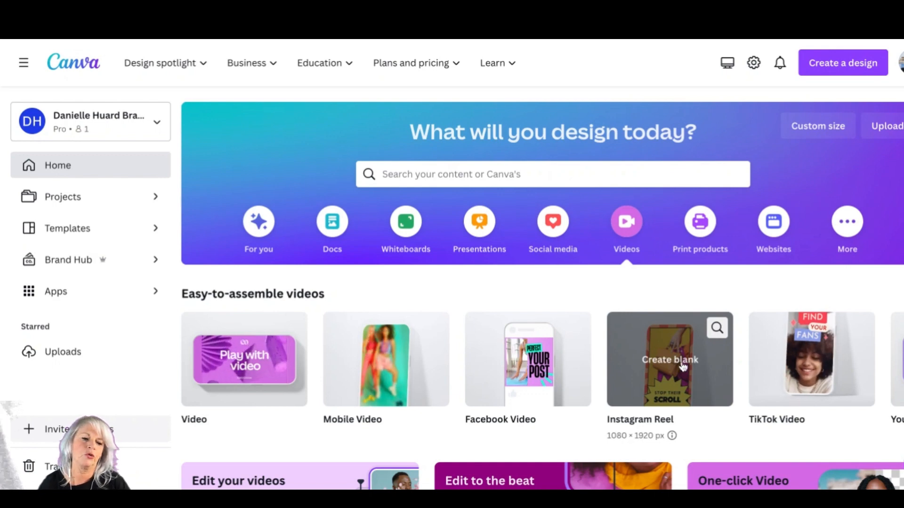
# Start a blank 1920 × 1080 YouTube Video design from the Videos carousel
pyautogui.scroll(-3)
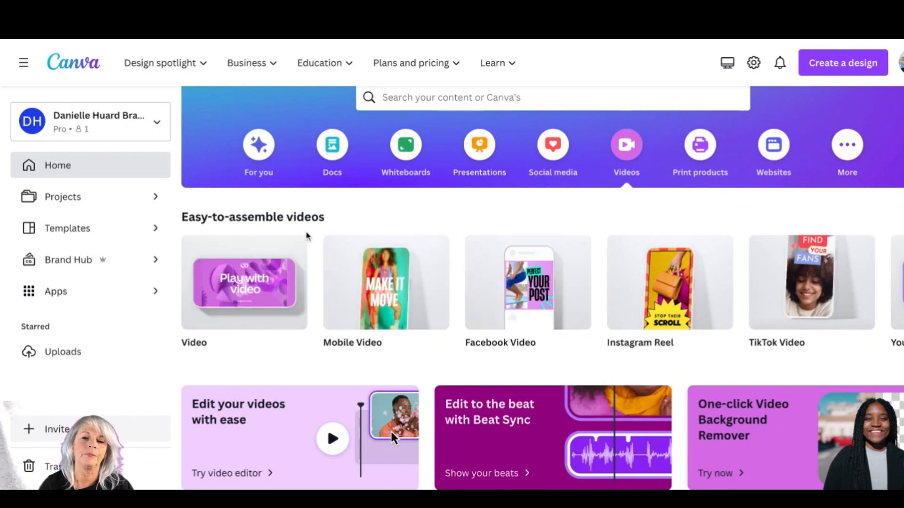
pyautogui.moveTo(243, 282)
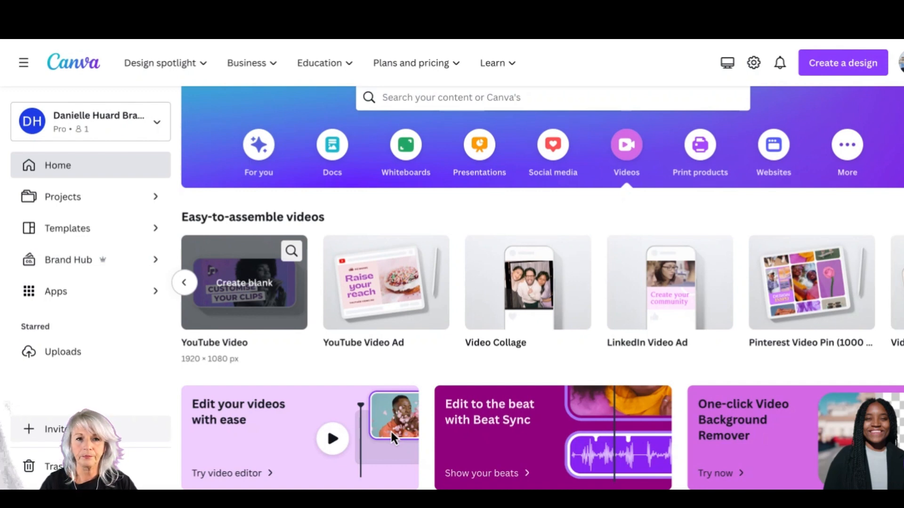
pyautogui.click(242, 283)
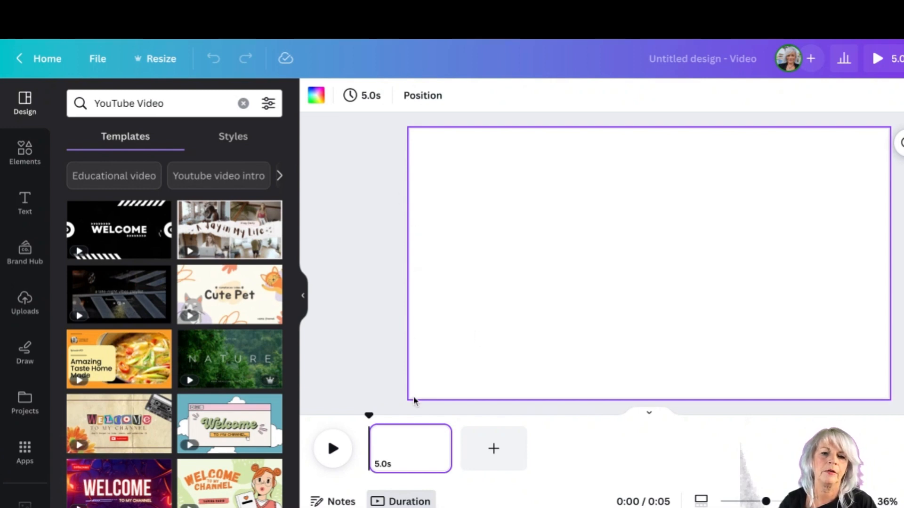
pyautogui.moveTo(489, 257)
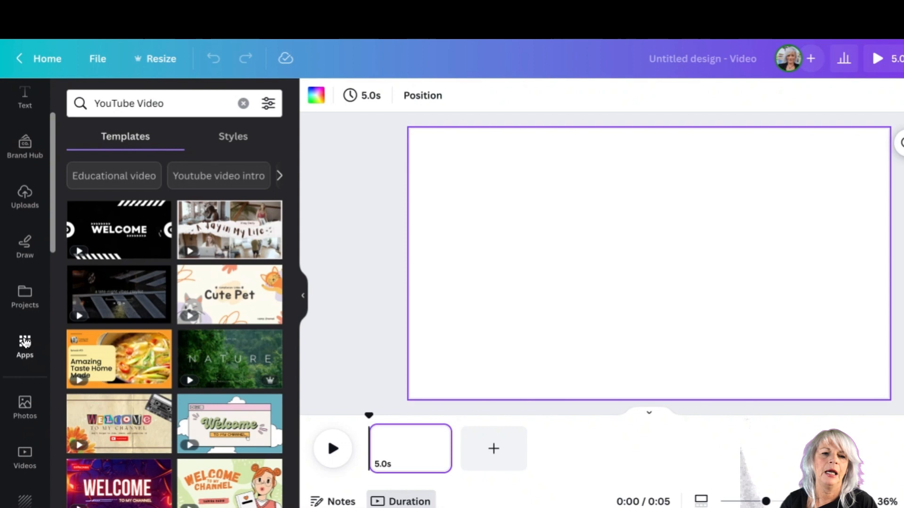
# Show Canva's Apps panel from the left side rail
pyautogui.click(25, 345)
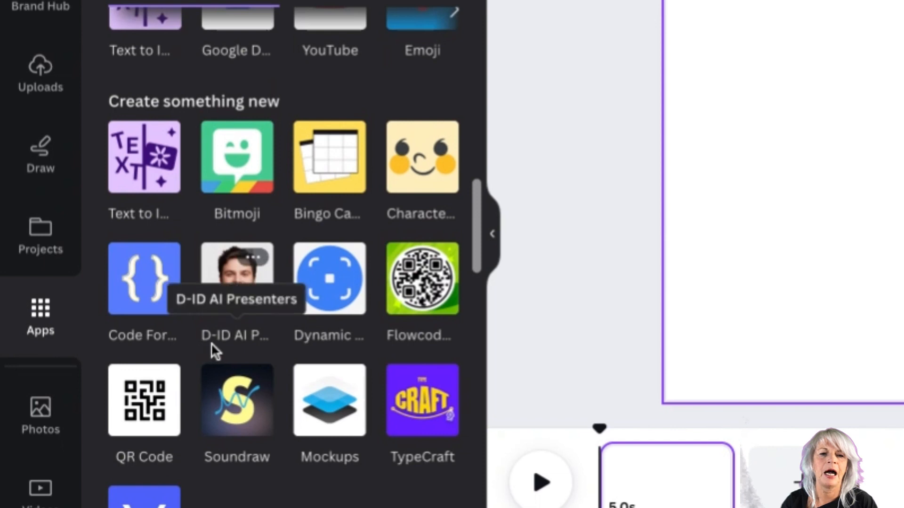
pyautogui.moveTo(274, 324)
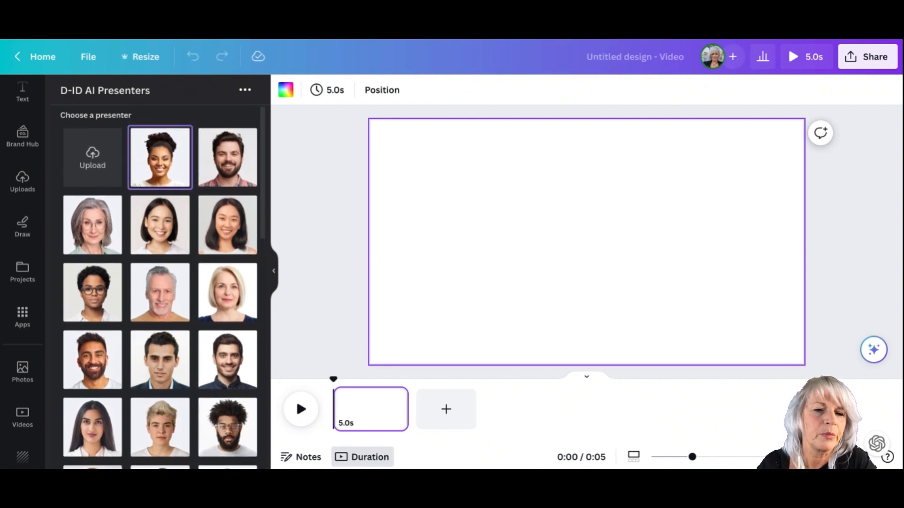
# Choose the grey-haired man from the D-ID presenter grid
pyautogui.scroll(-3)
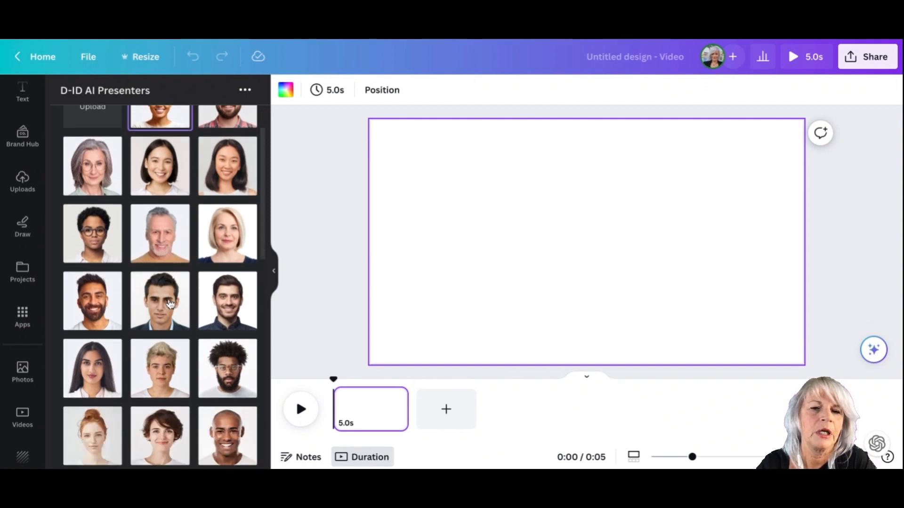
pyautogui.scroll(-3)
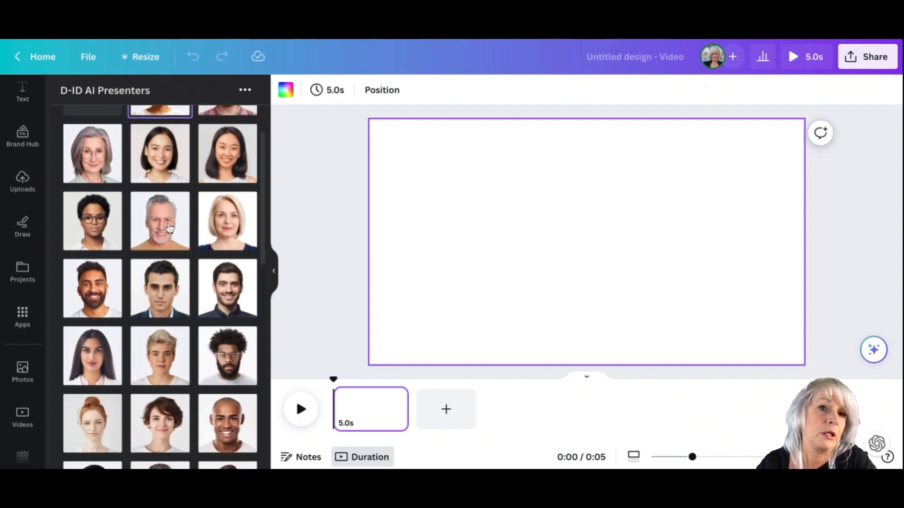
pyautogui.click(160, 221)
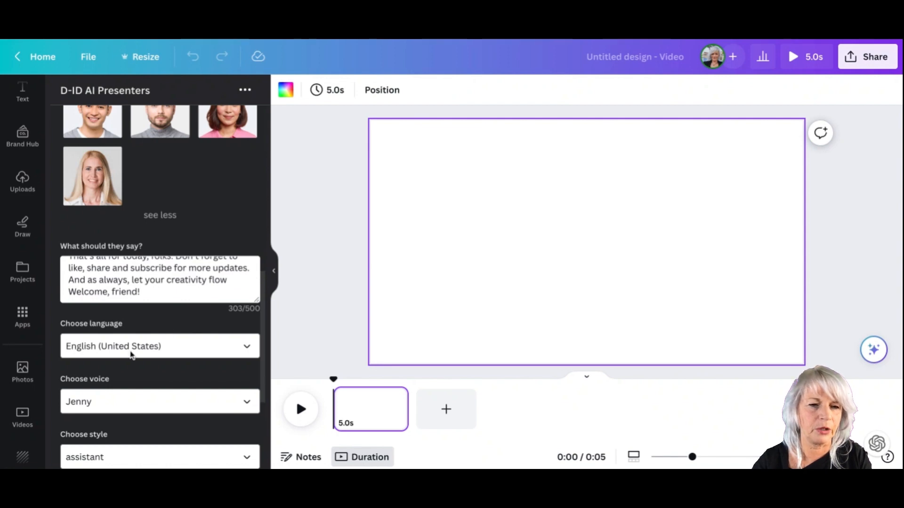
pyautogui.moveTo(245, 350)
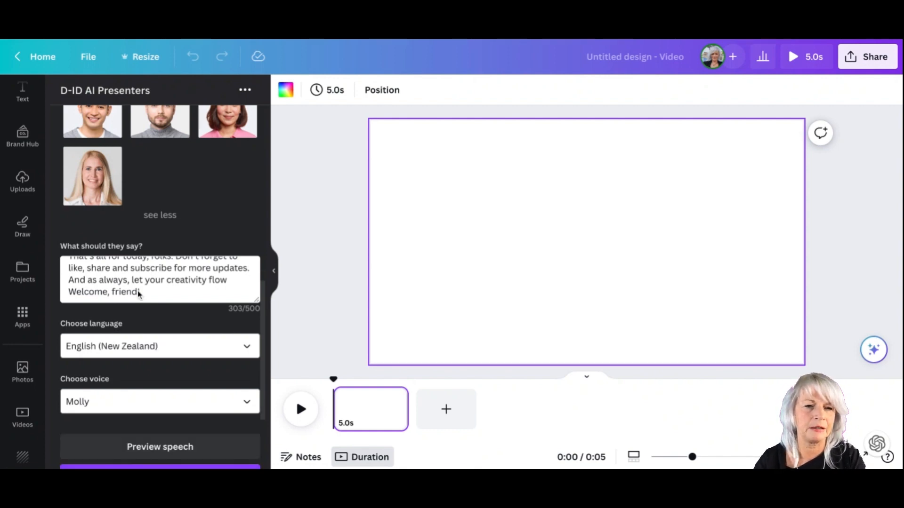
pyautogui.moveTo(144, 375)
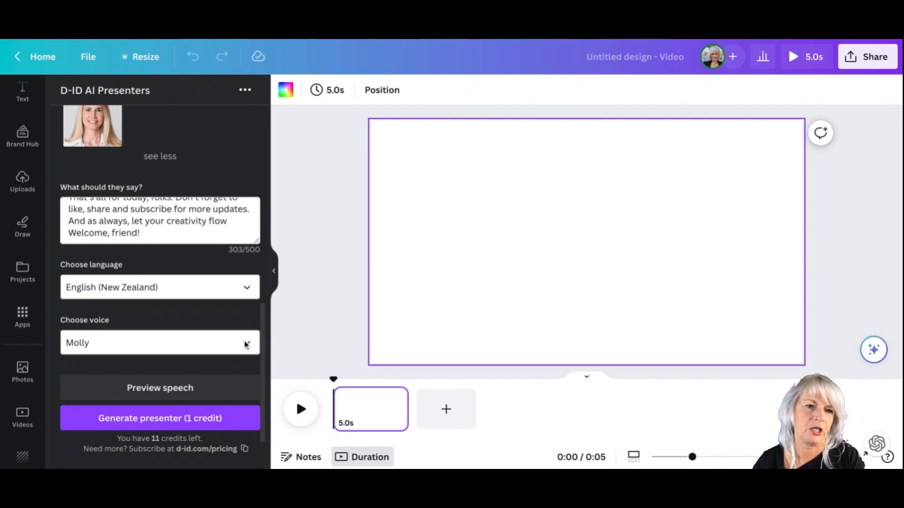
# Switch the presenter voice to Mitchell and preview the spoken script
pyautogui.click(160, 343)
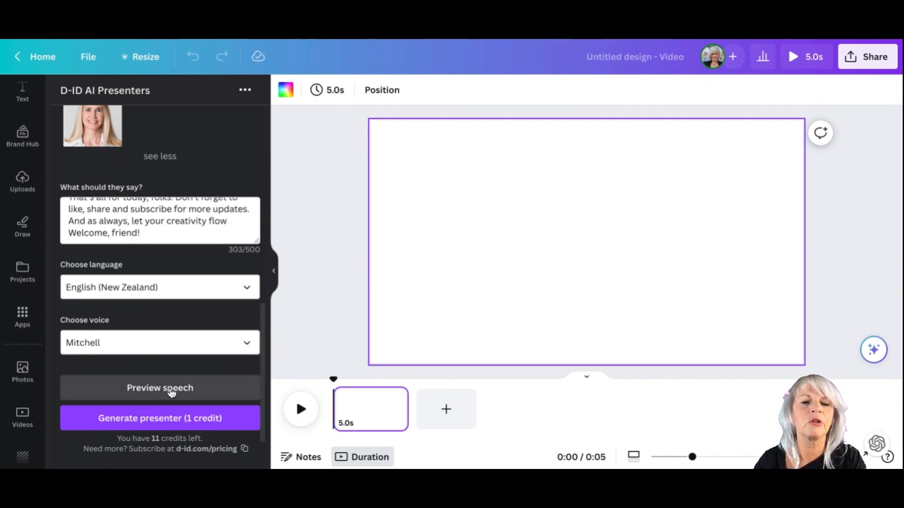
pyautogui.click(160, 387)
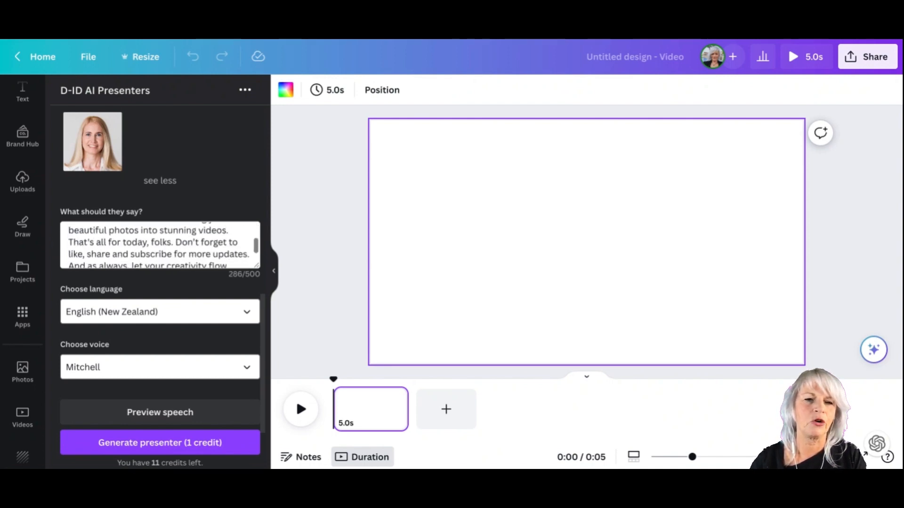
# Cut 'folks' from the script and preview it with English (UK) voice Ryan, cheerful style
pyautogui.doubleClick(160, 242)
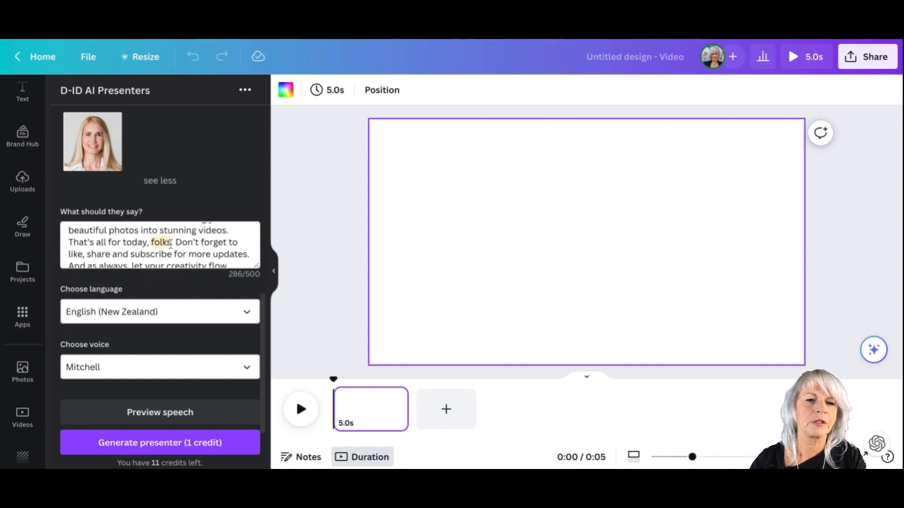
pyautogui.click(143, 230)
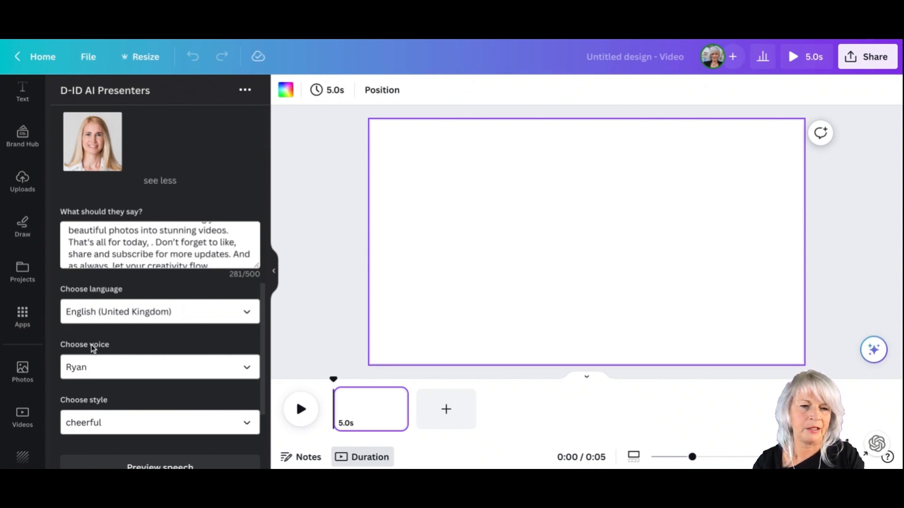
pyautogui.scroll(-3)
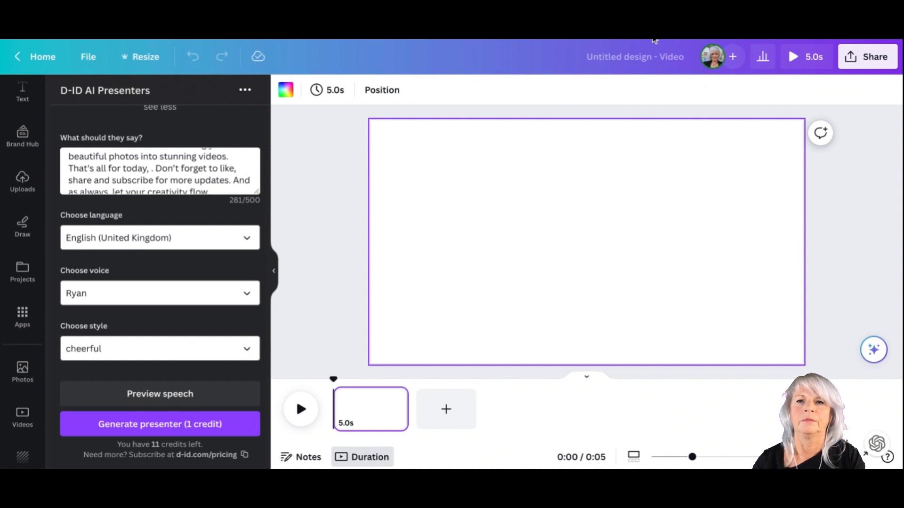
pyautogui.click(160, 393)
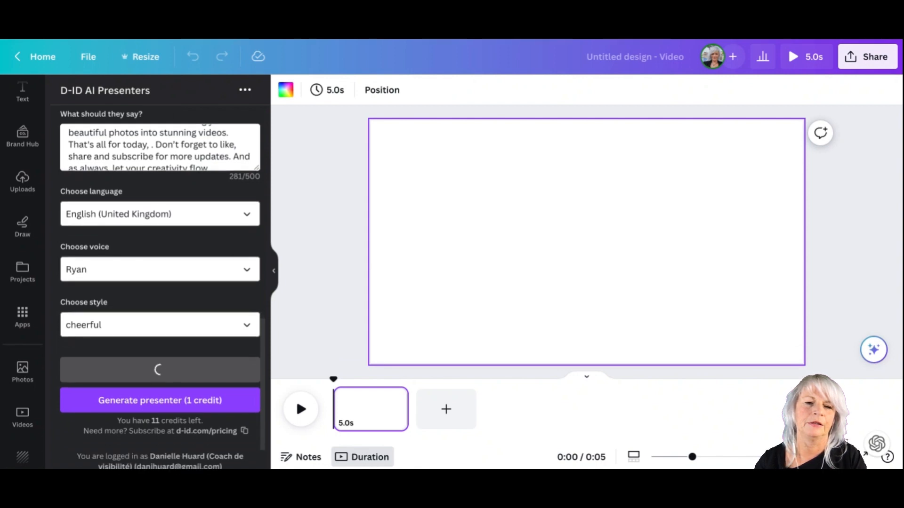
pyautogui.scroll(-3)
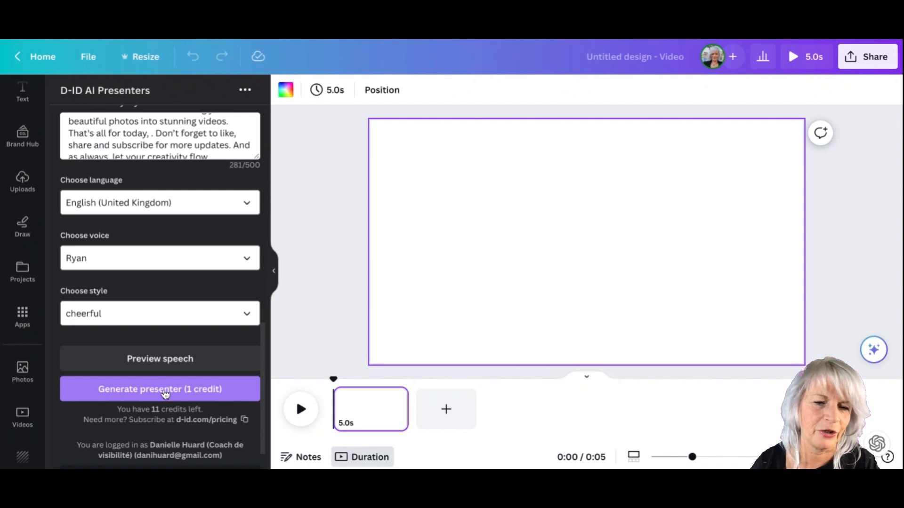
# Generate the 18.9-second presenter clip and enlarge it to fill the canvas height
pyautogui.click(160, 389)
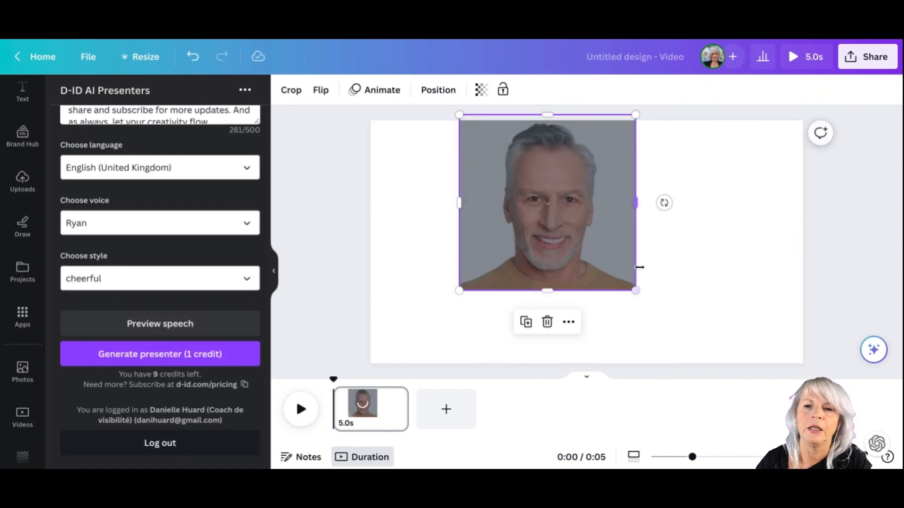
pyautogui.moveTo(635, 290); pyautogui.dragTo(709, 363)
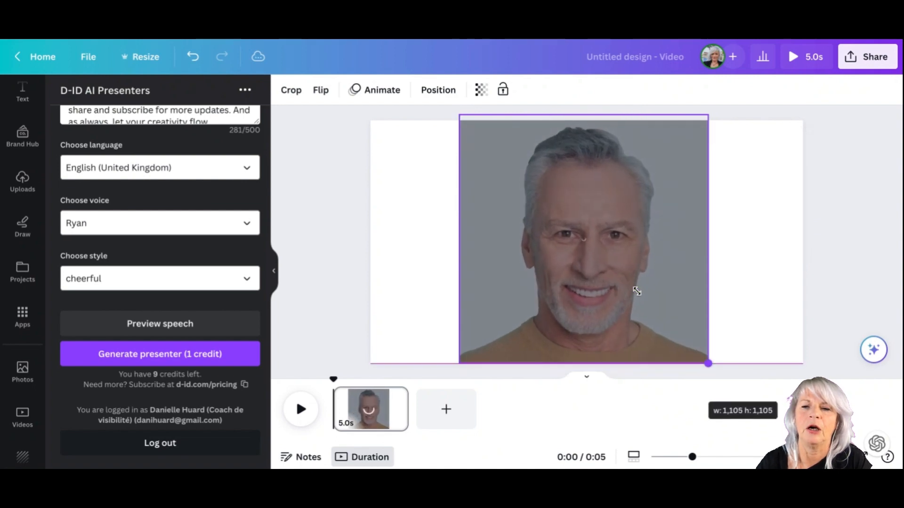
pyautogui.click(582, 242)
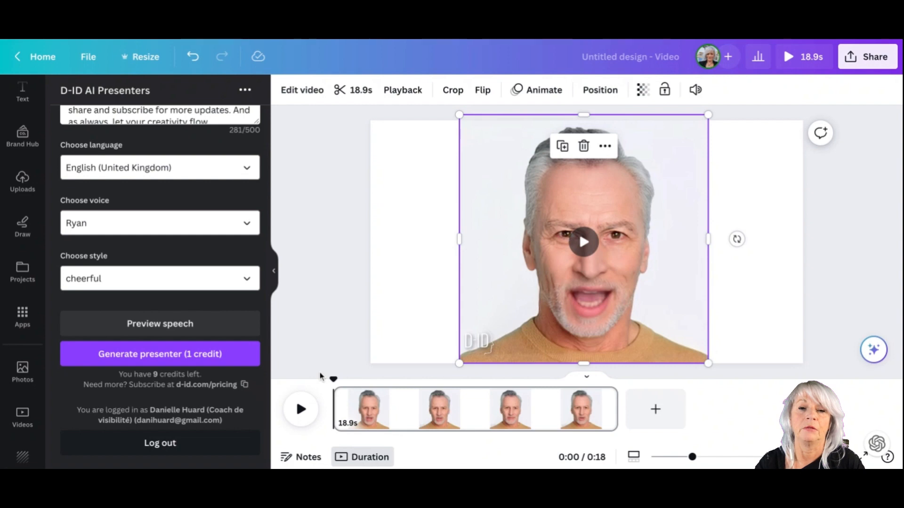
# Play the presenter clip from the start through to its end
pyautogui.click(300, 409)
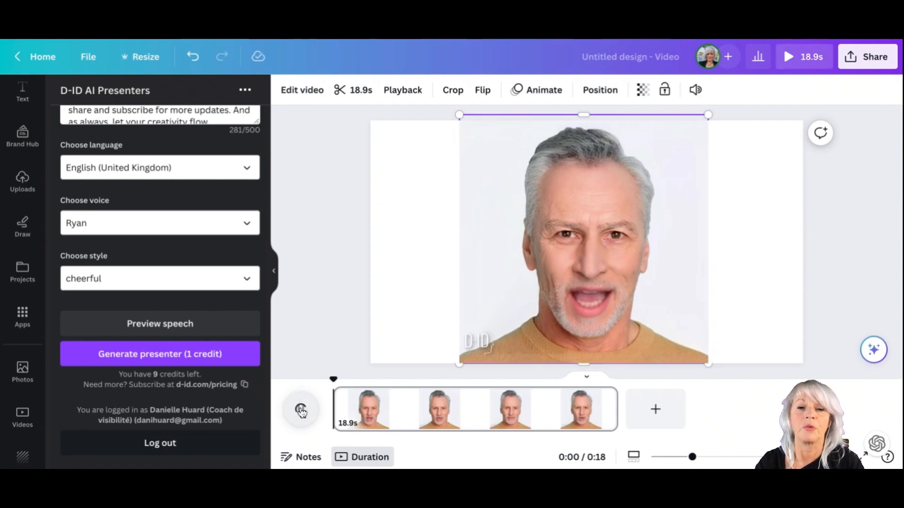
pyautogui.click(300, 410)
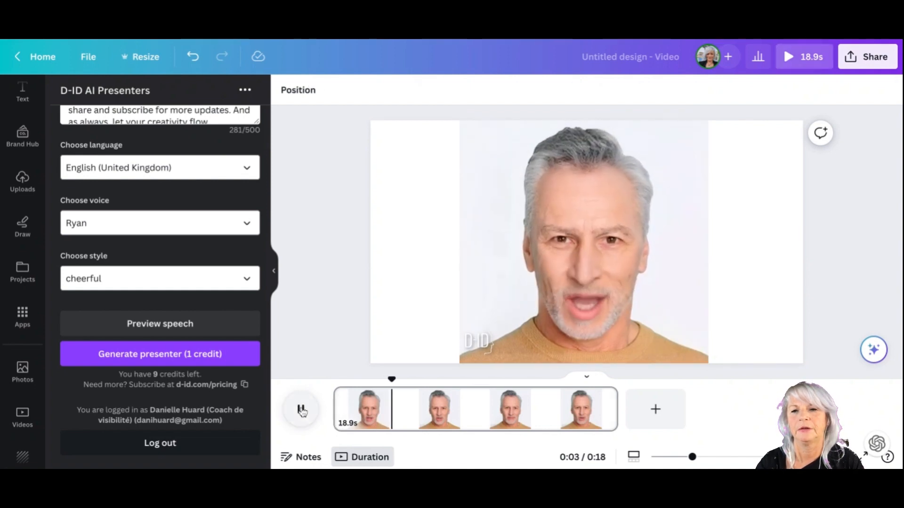
pyautogui.click(300, 409)
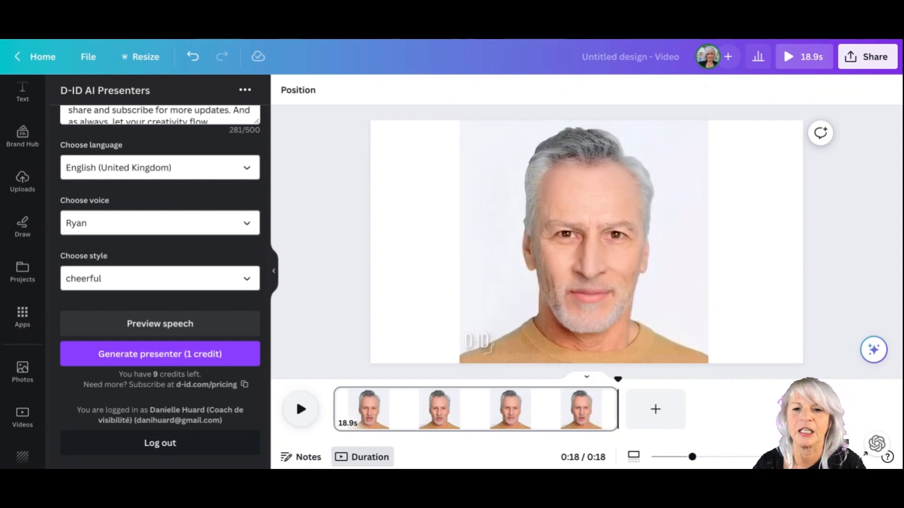
pyautogui.moveTo(340, 200)
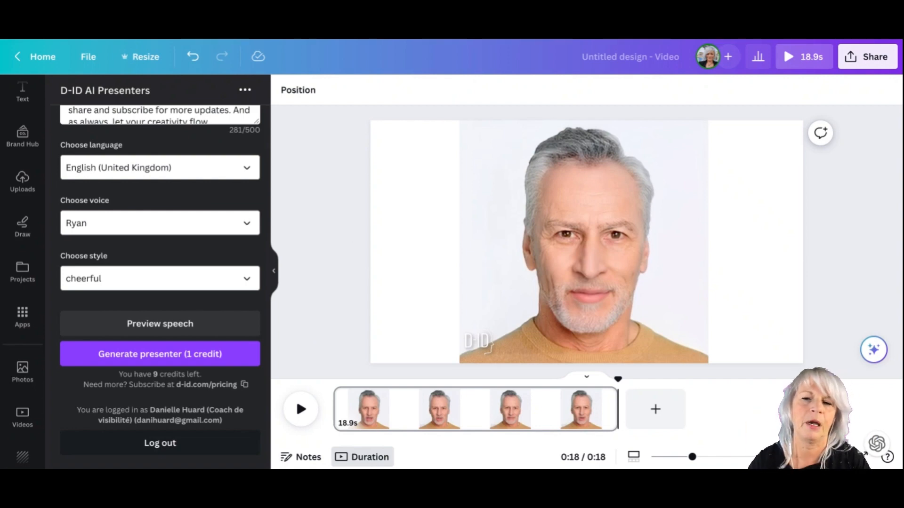
pyautogui.moveTo(312, 157)
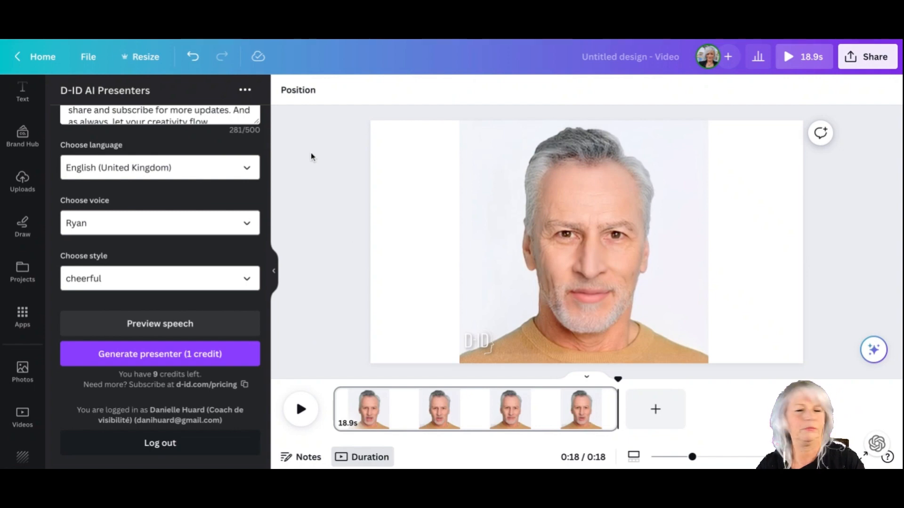